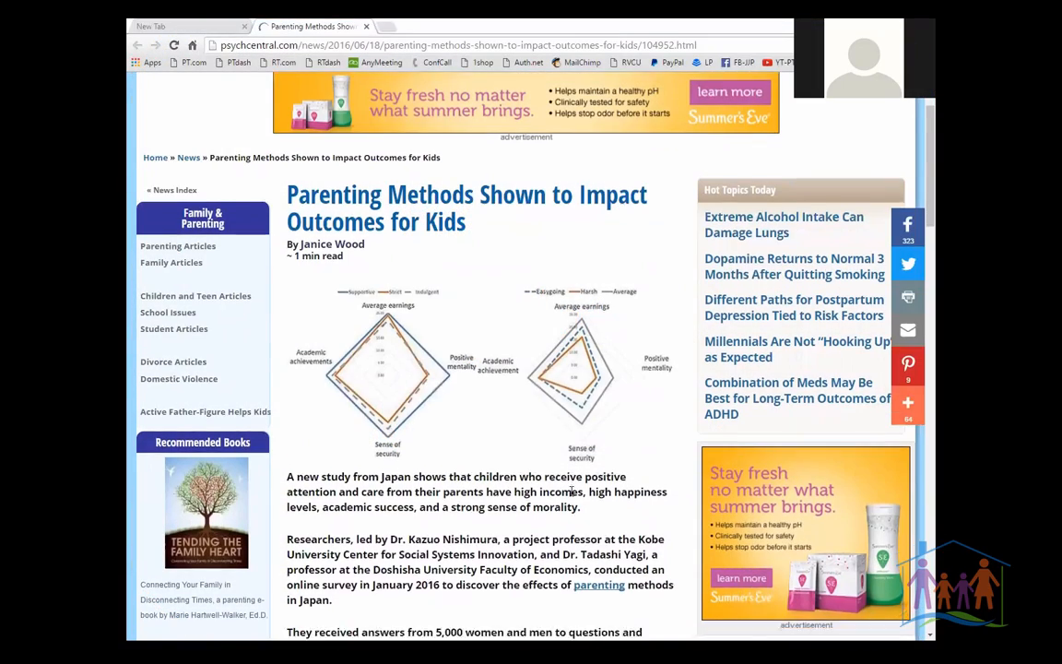
# Step: Highlight the findings on high incomes, happiness, academic success and strong morality, then read to key factors
pyautogui.scroll(-3)
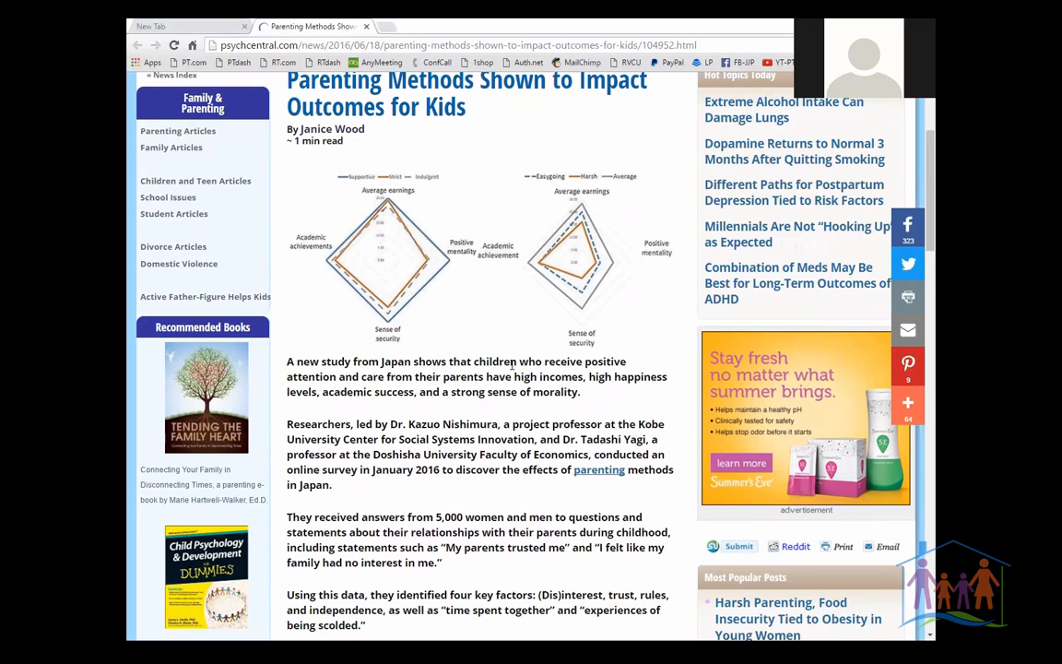
pyautogui.moveTo(513, 377); pyautogui.dragTo(579, 392)
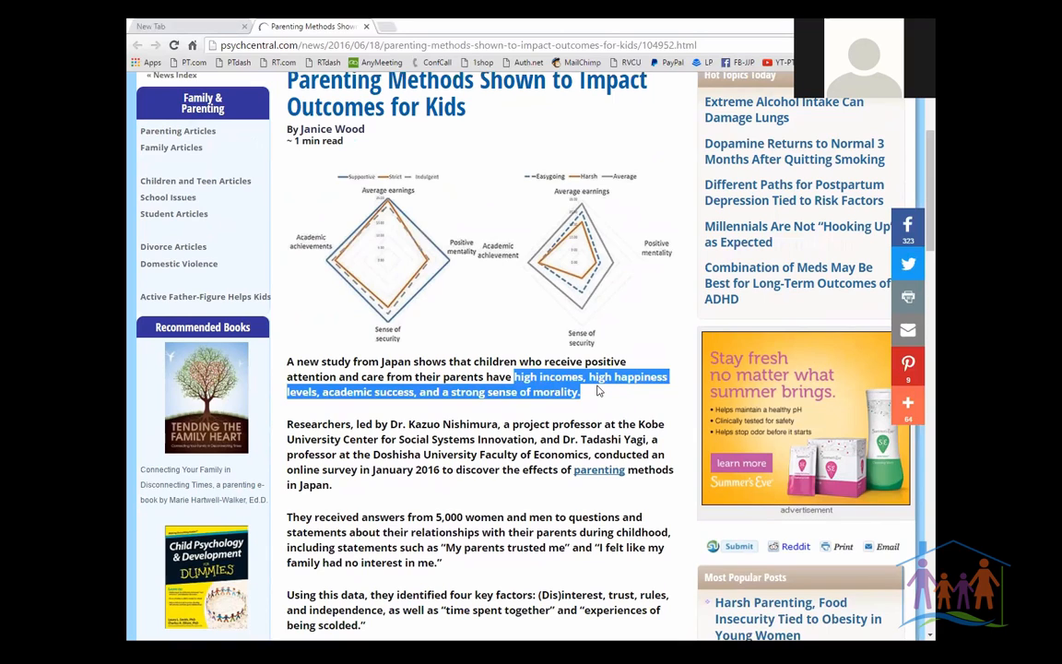
pyautogui.scroll(-3)
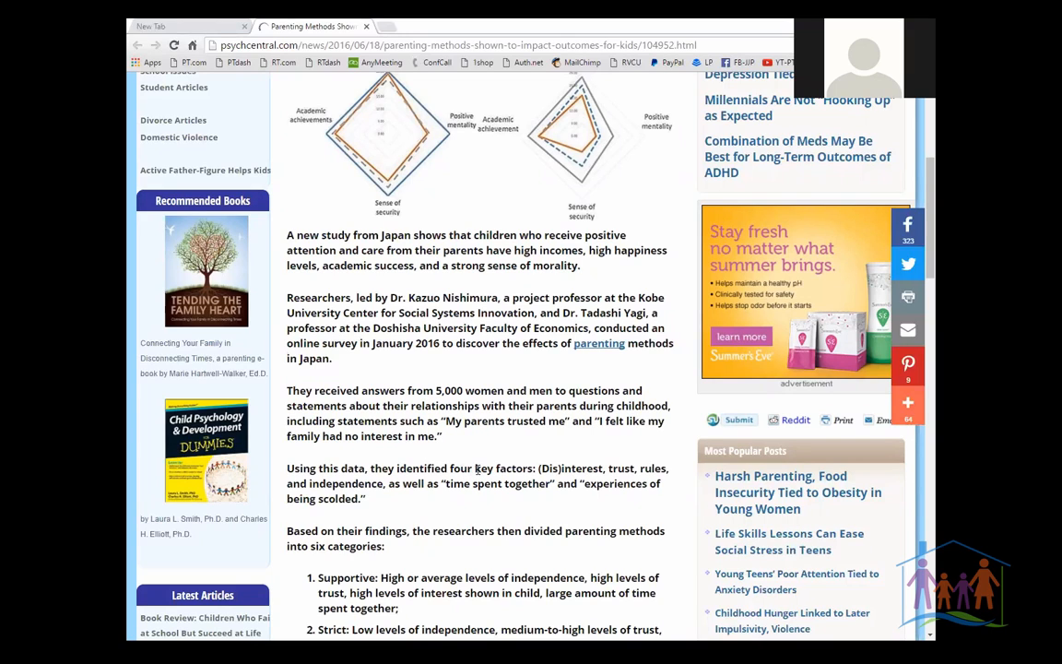
pyautogui.moveTo(476, 468); pyautogui.dragTo(613, 469)
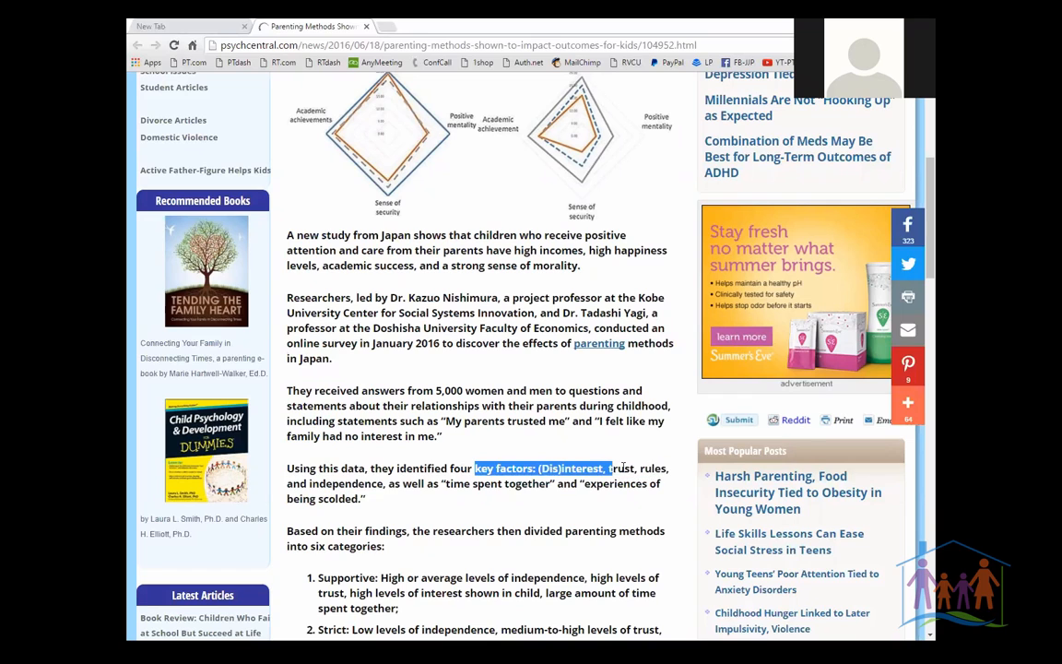
pyautogui.moveTo(613, 468); pyautogui.dragTo(386, 483)
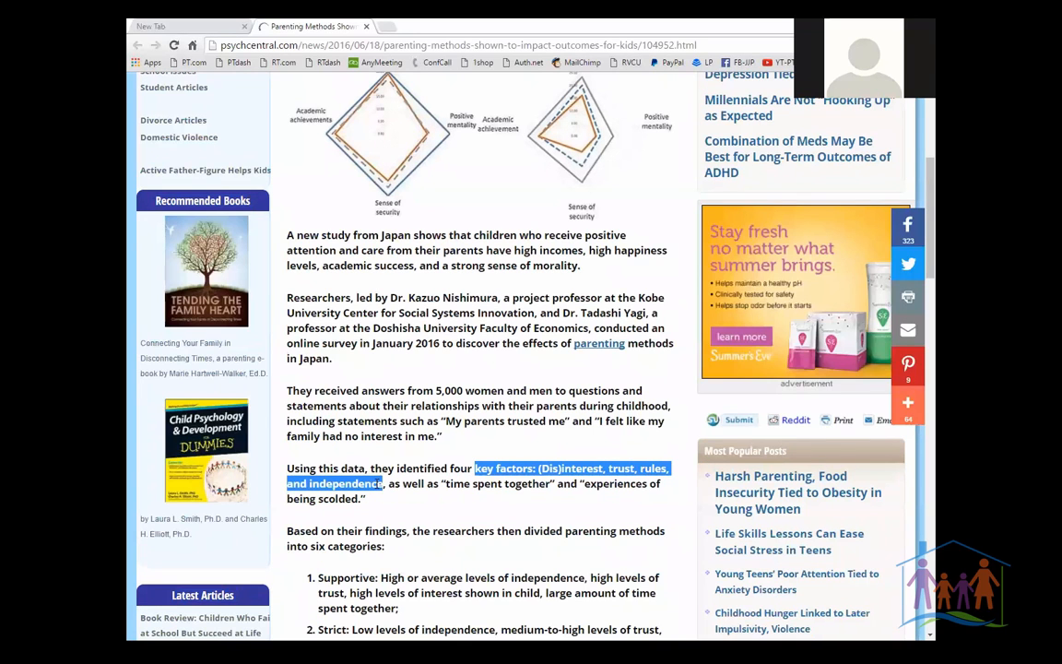
pyautogui.moveTo(386, 484); pyautogui.dragTo(556, 483)
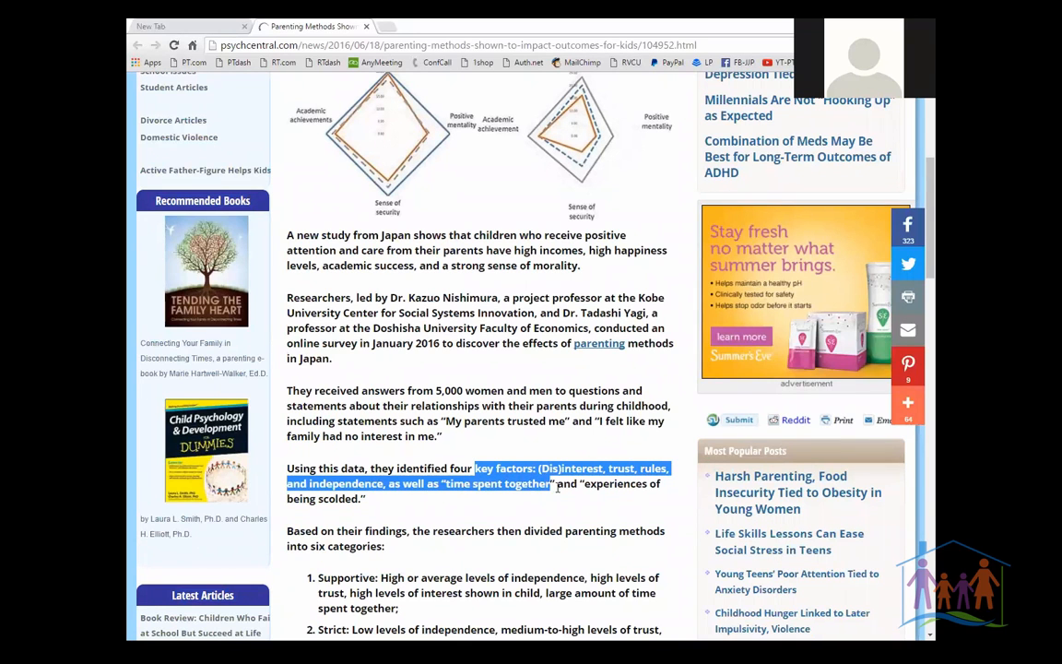
pyautogui.moveTo(557, 483); pyautogui.dragTo(366, 499)
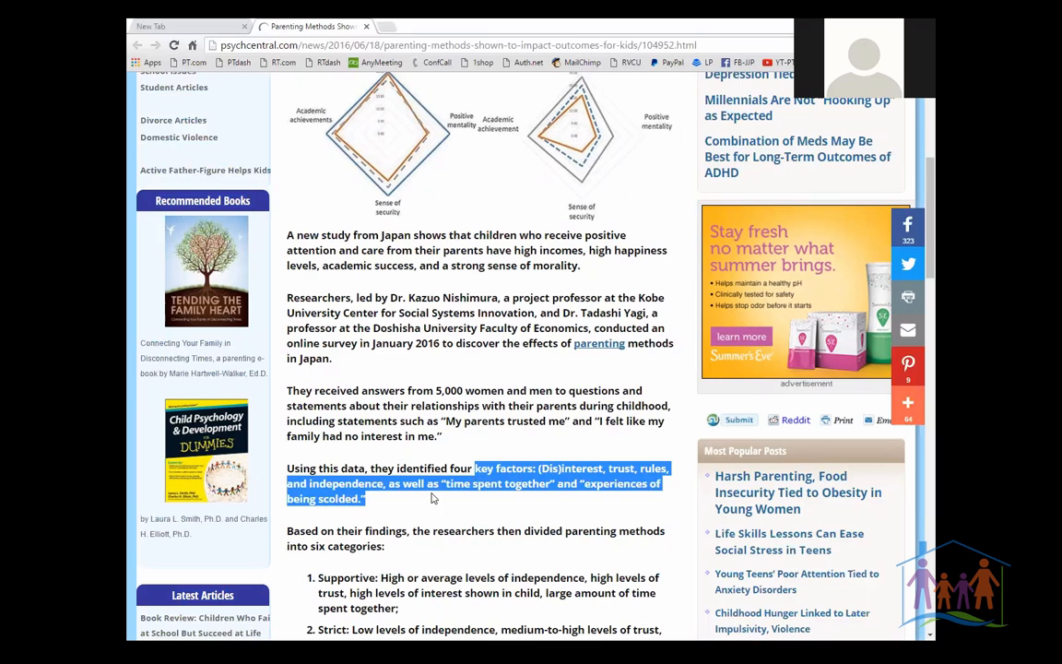
pyautogui.click(432, 498)
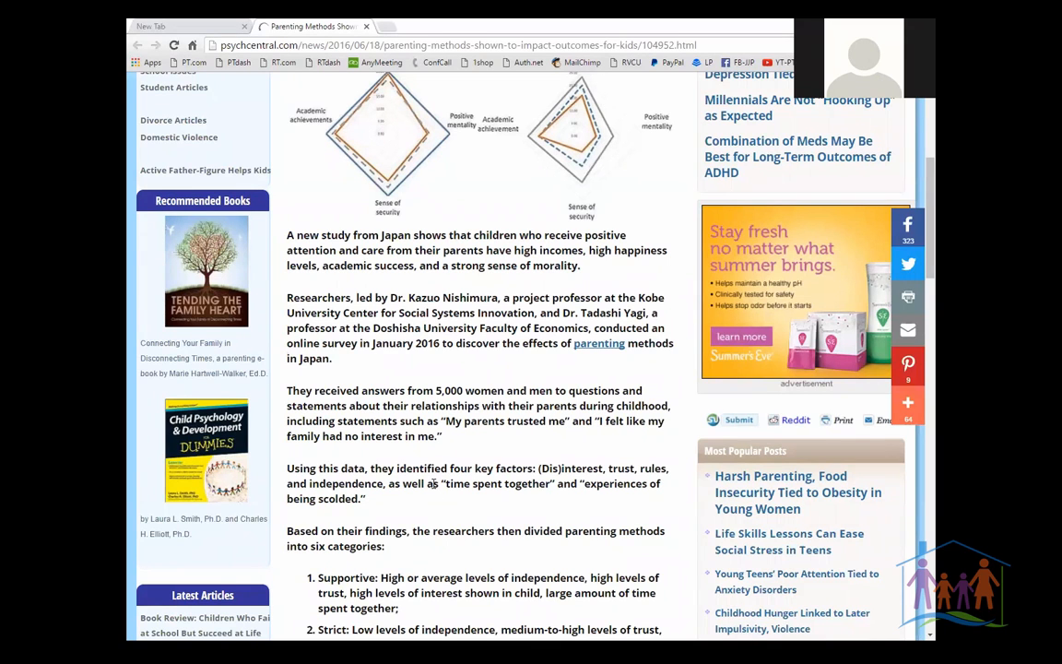
# Step: Scroll to the six parenting categories and highlight Supportive through Easygoing
pyautogui.scroll(-3)
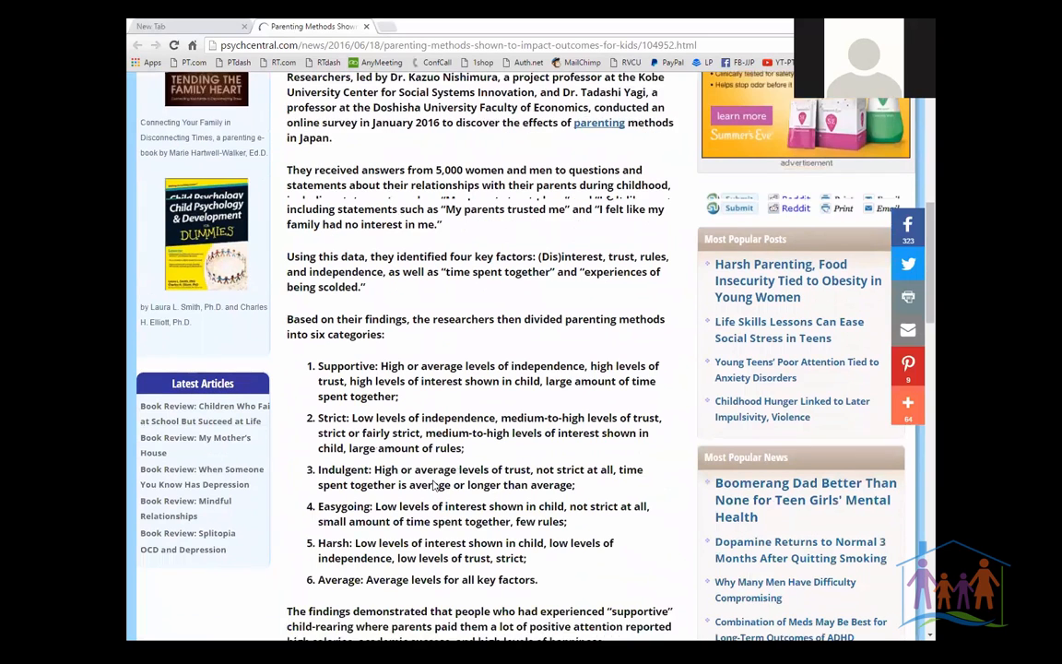
pyautogui.scroll(-3)
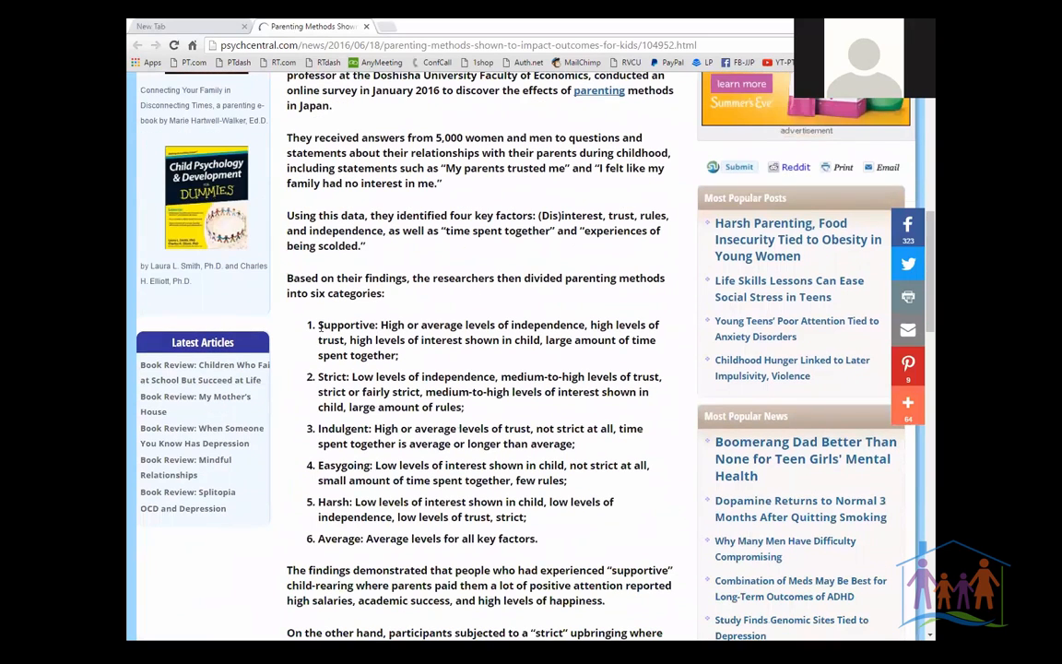
pyautogui.moveTo(319, 324); pyautogui.dragTo(634, 465)
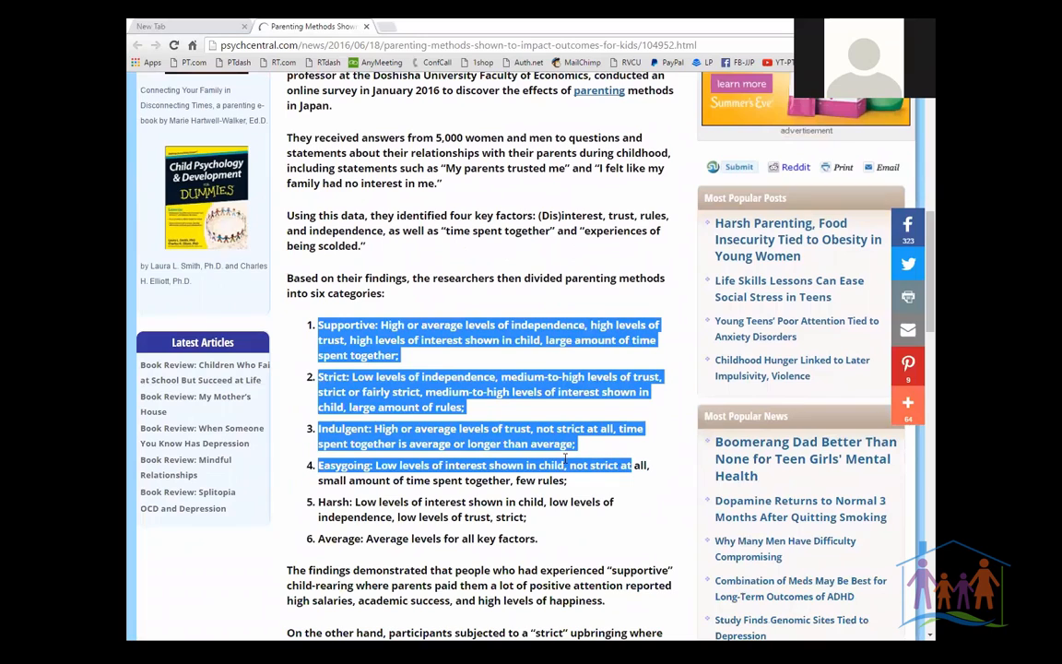
pyautogui.moveTo(565, 461)
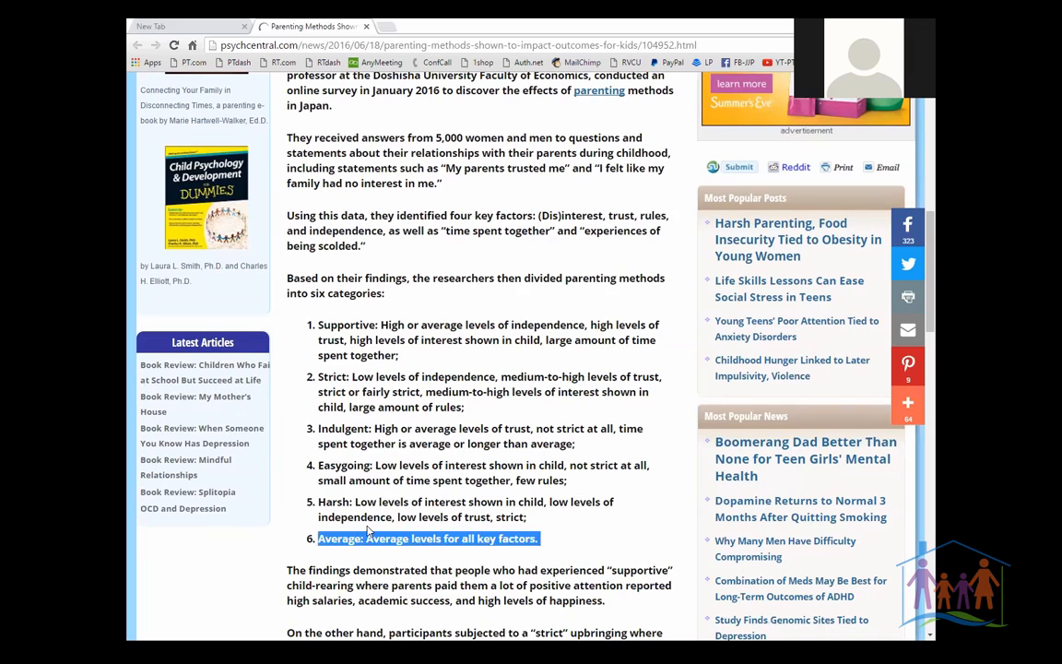
pyautogui.moveTo(368, 551)
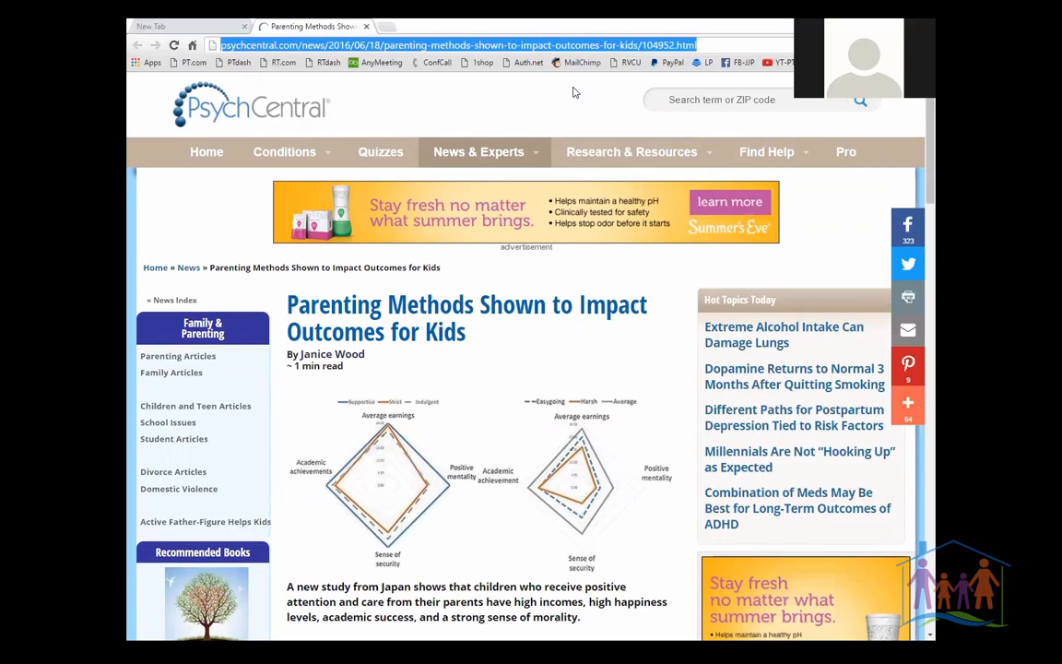
pyautogui.moveTo(391, 441)
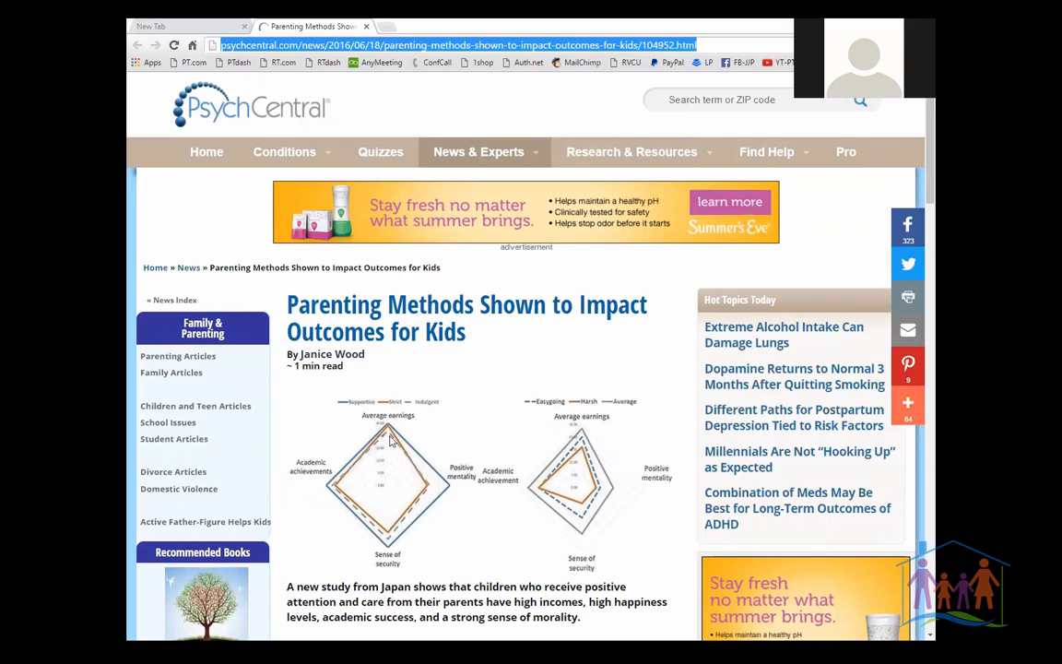
pyautogui.moveTo(404, 455)
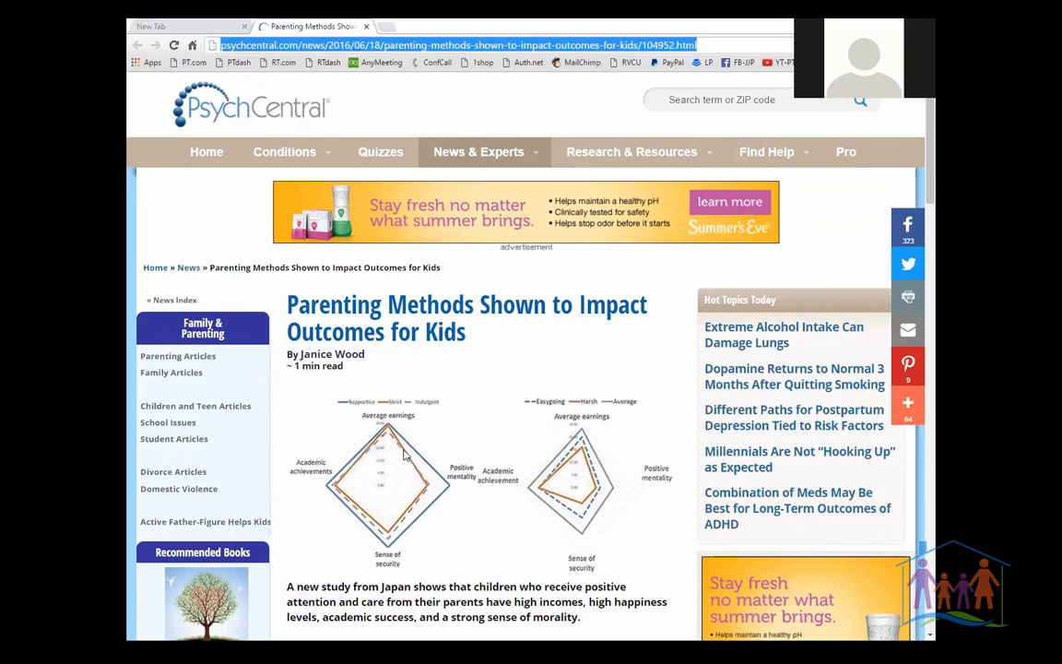